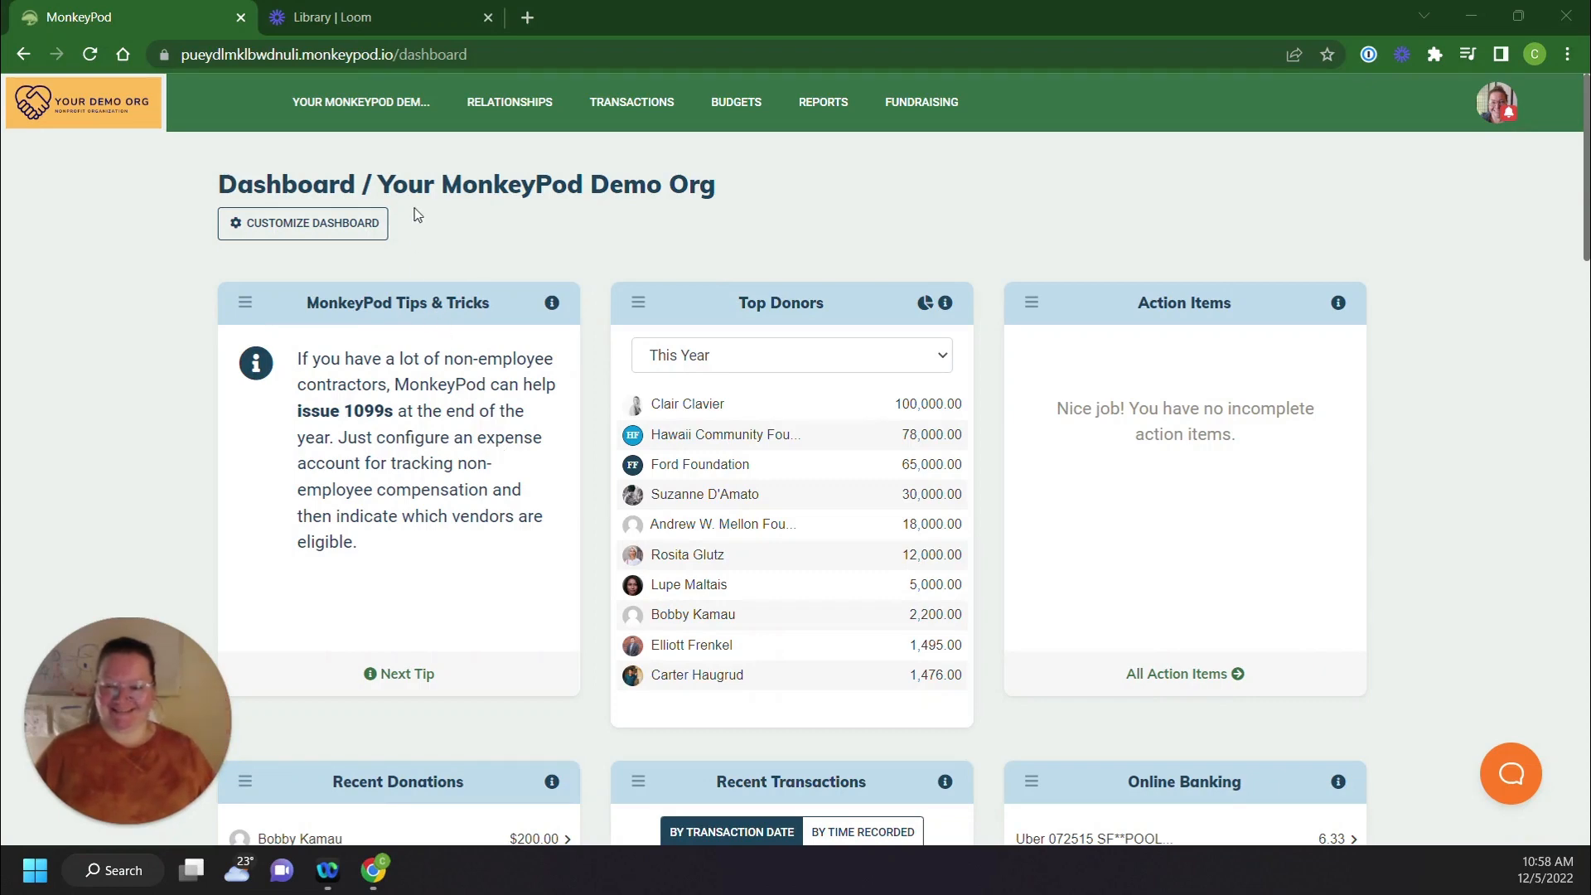
pyautogui.moveTo(402, 110)
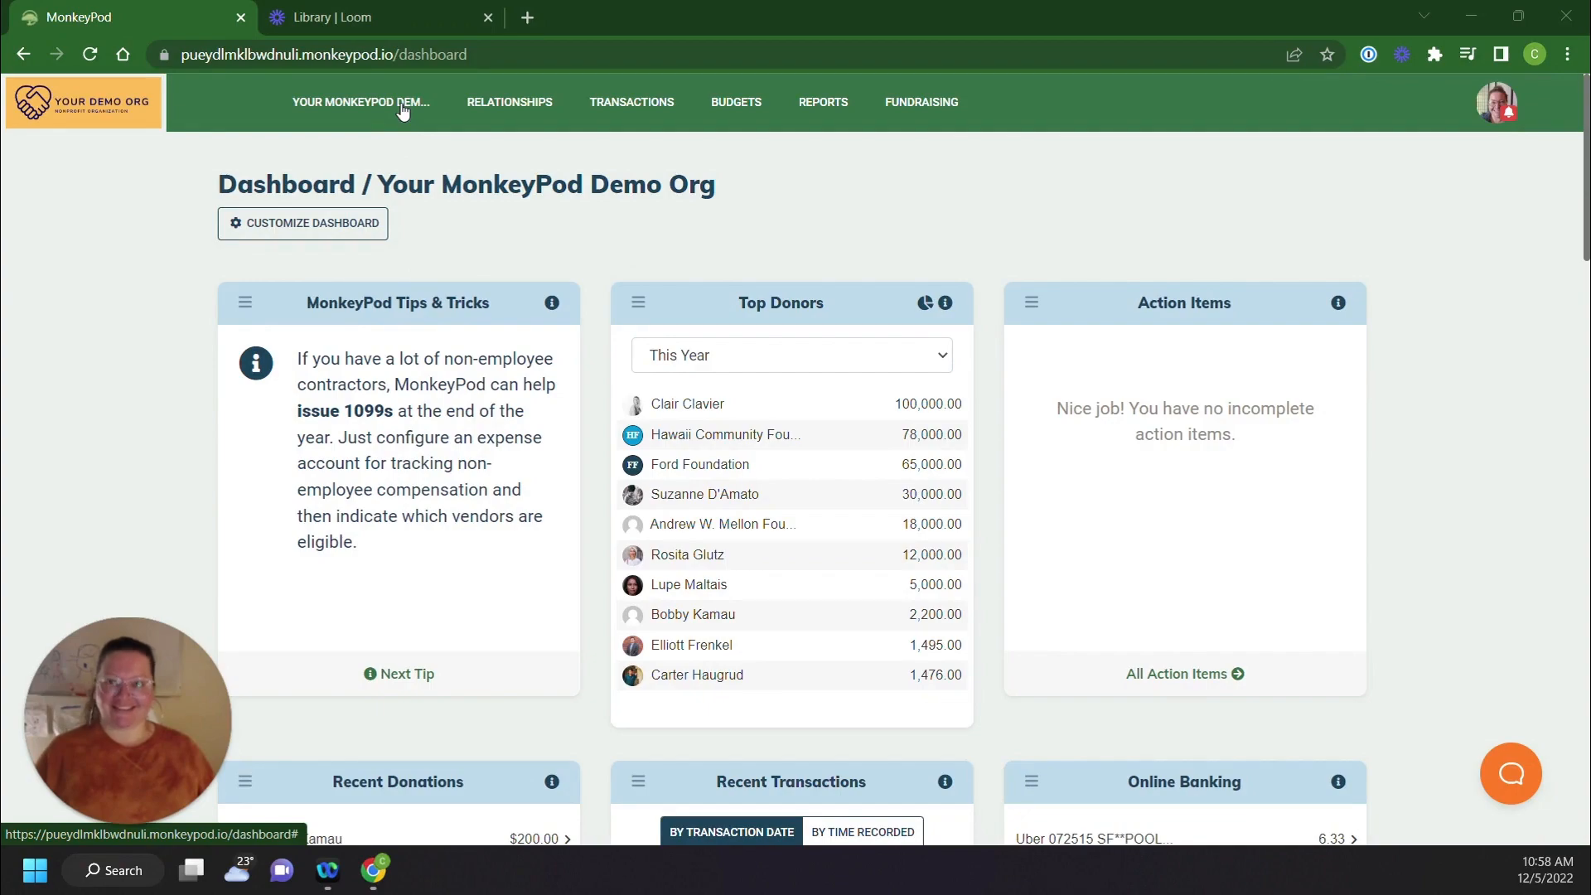
# Reveal the organization menu with Accounting, Imports and MonkeyPod Apps options.
pyautogui.click(362, 102)
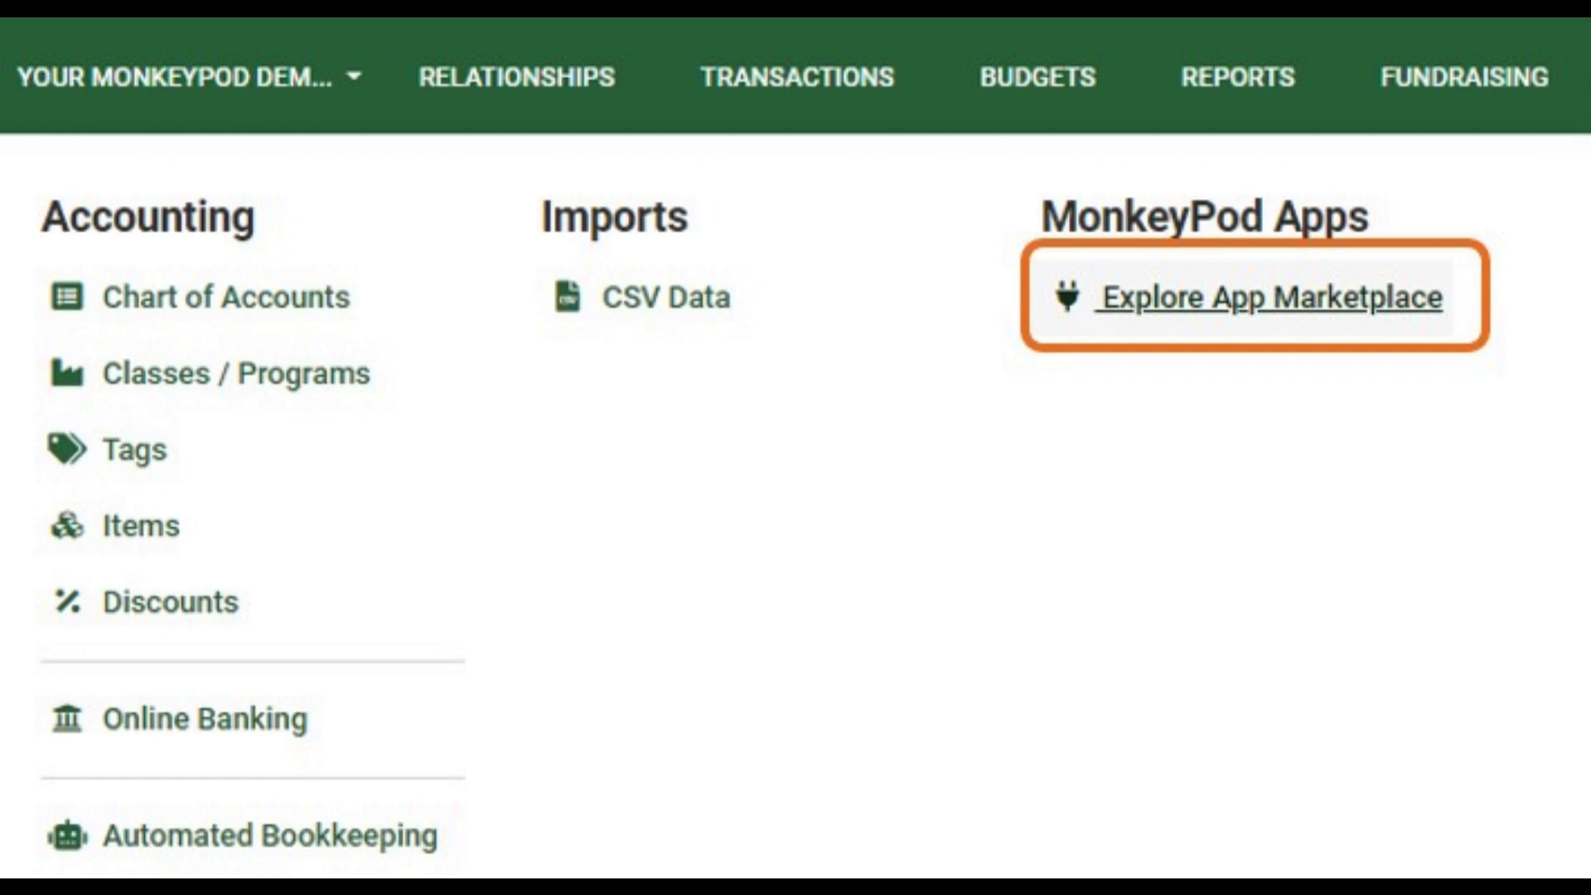
# Go to the App Marketplace and request installation of the Checkbook.io app.
pyautogui.click(1275, 297)
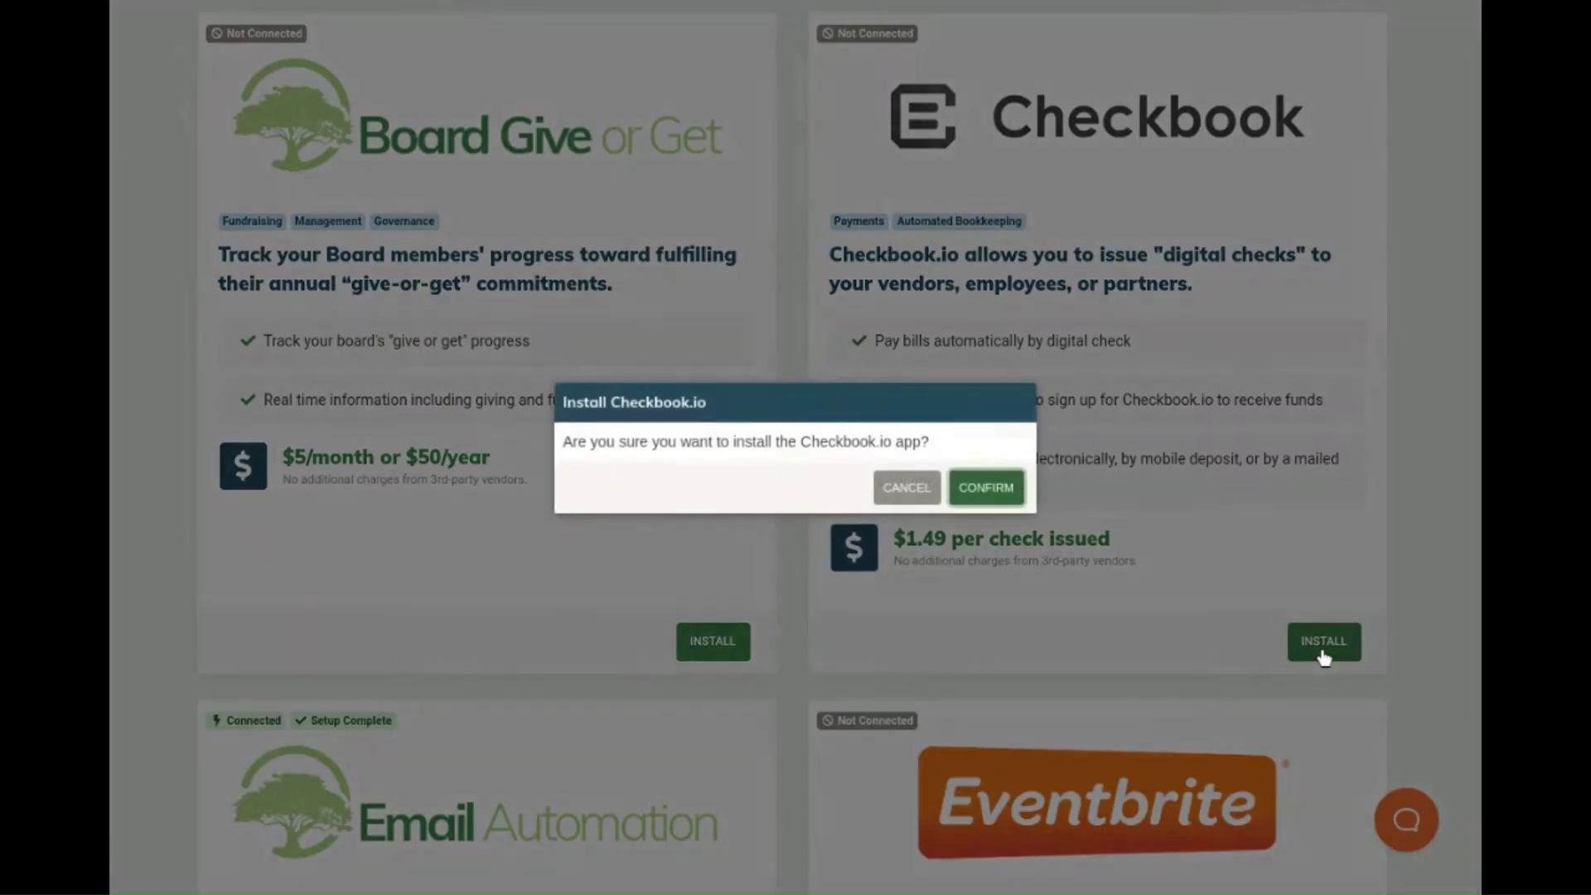
# Confirm the Checkbook.io app install and finish its setup.
pyautogui.click(986, 487)
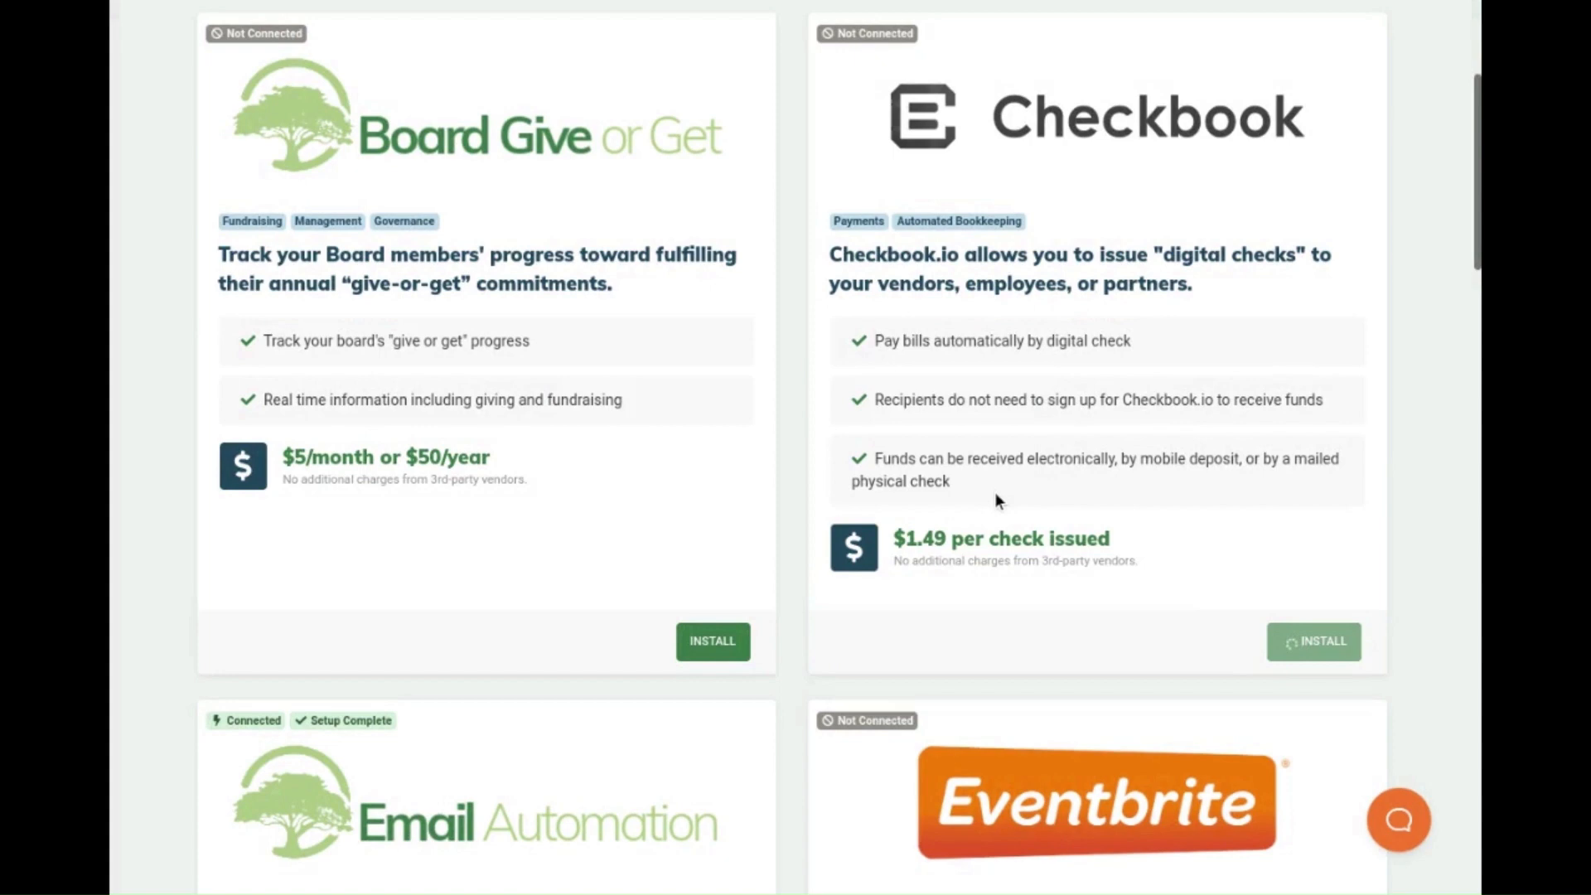
pyautogui.click(1313, 641)
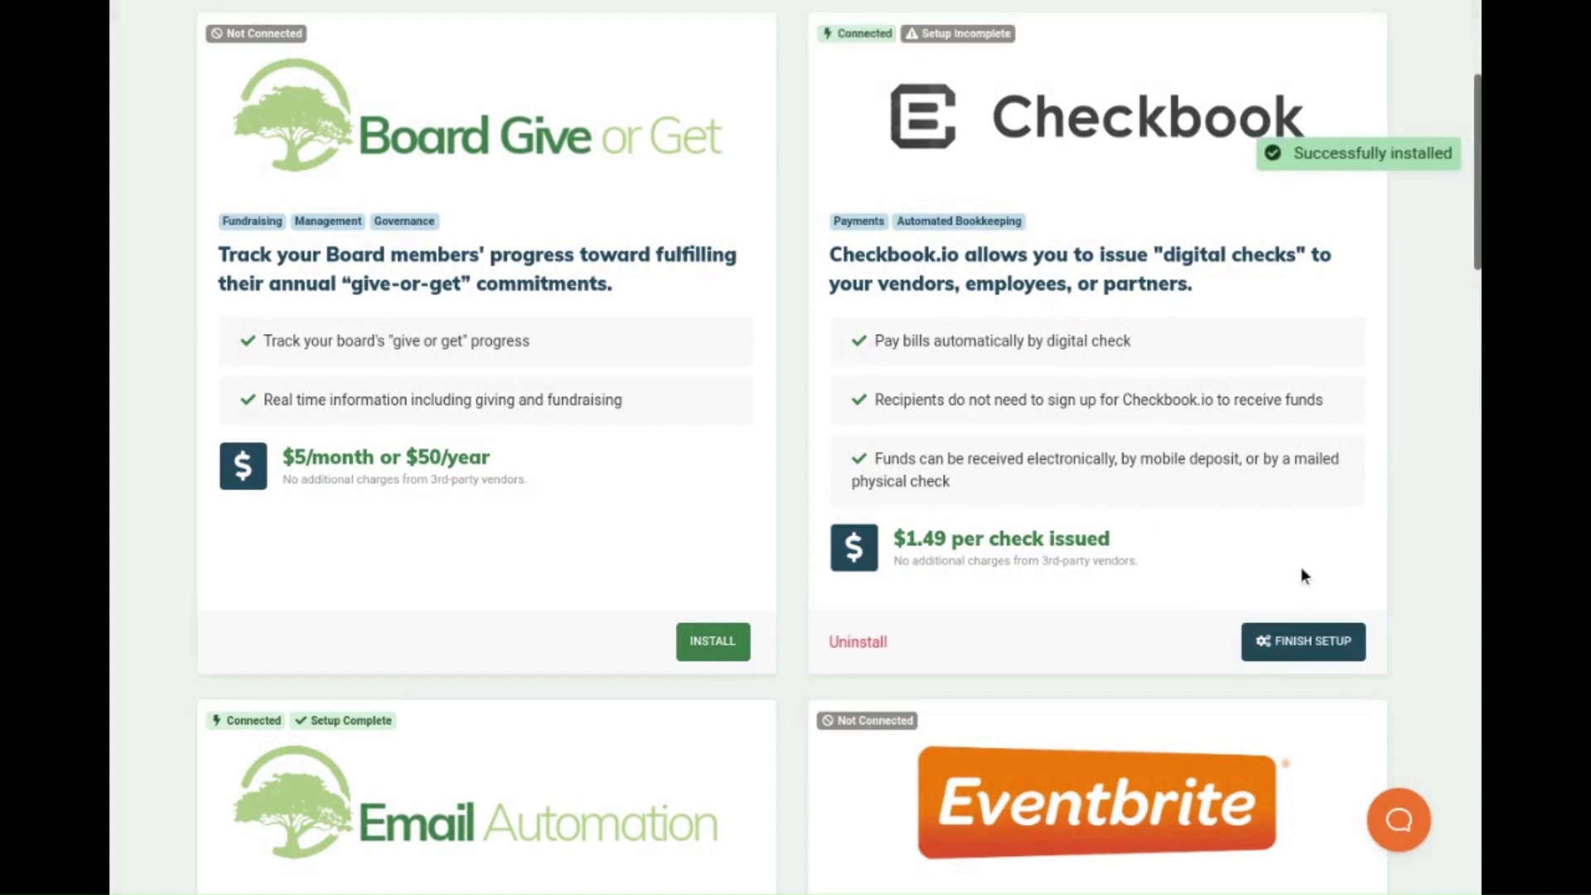
pyautogui.click(1304, 641)
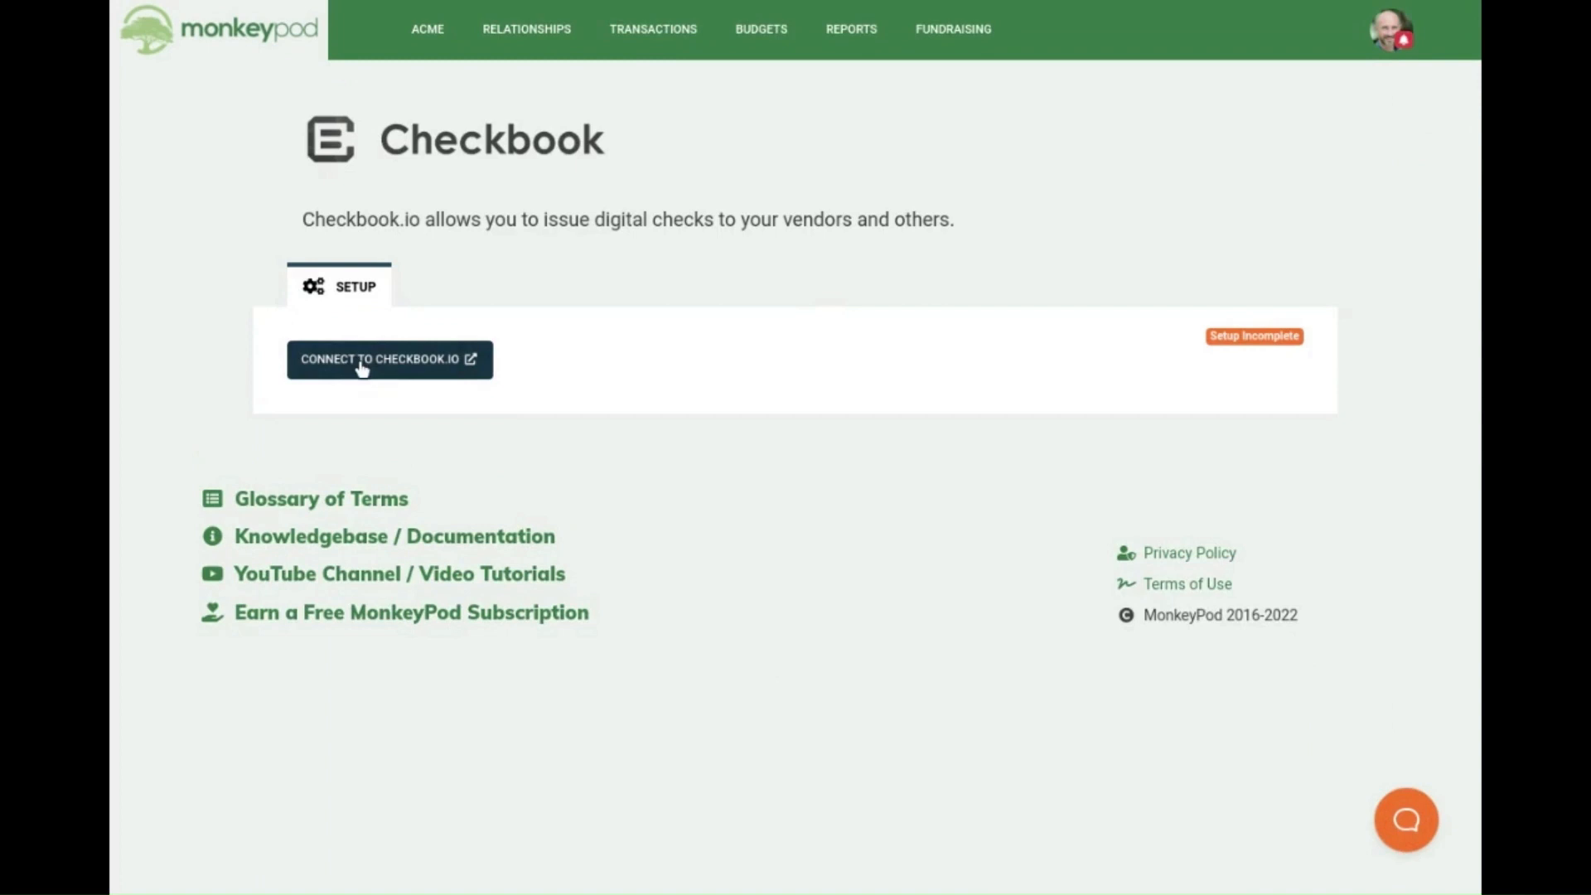
# Connect MonkeyPod to a Checkbook.io account, logging in with the account email.
pyautogui.click(389, 359)
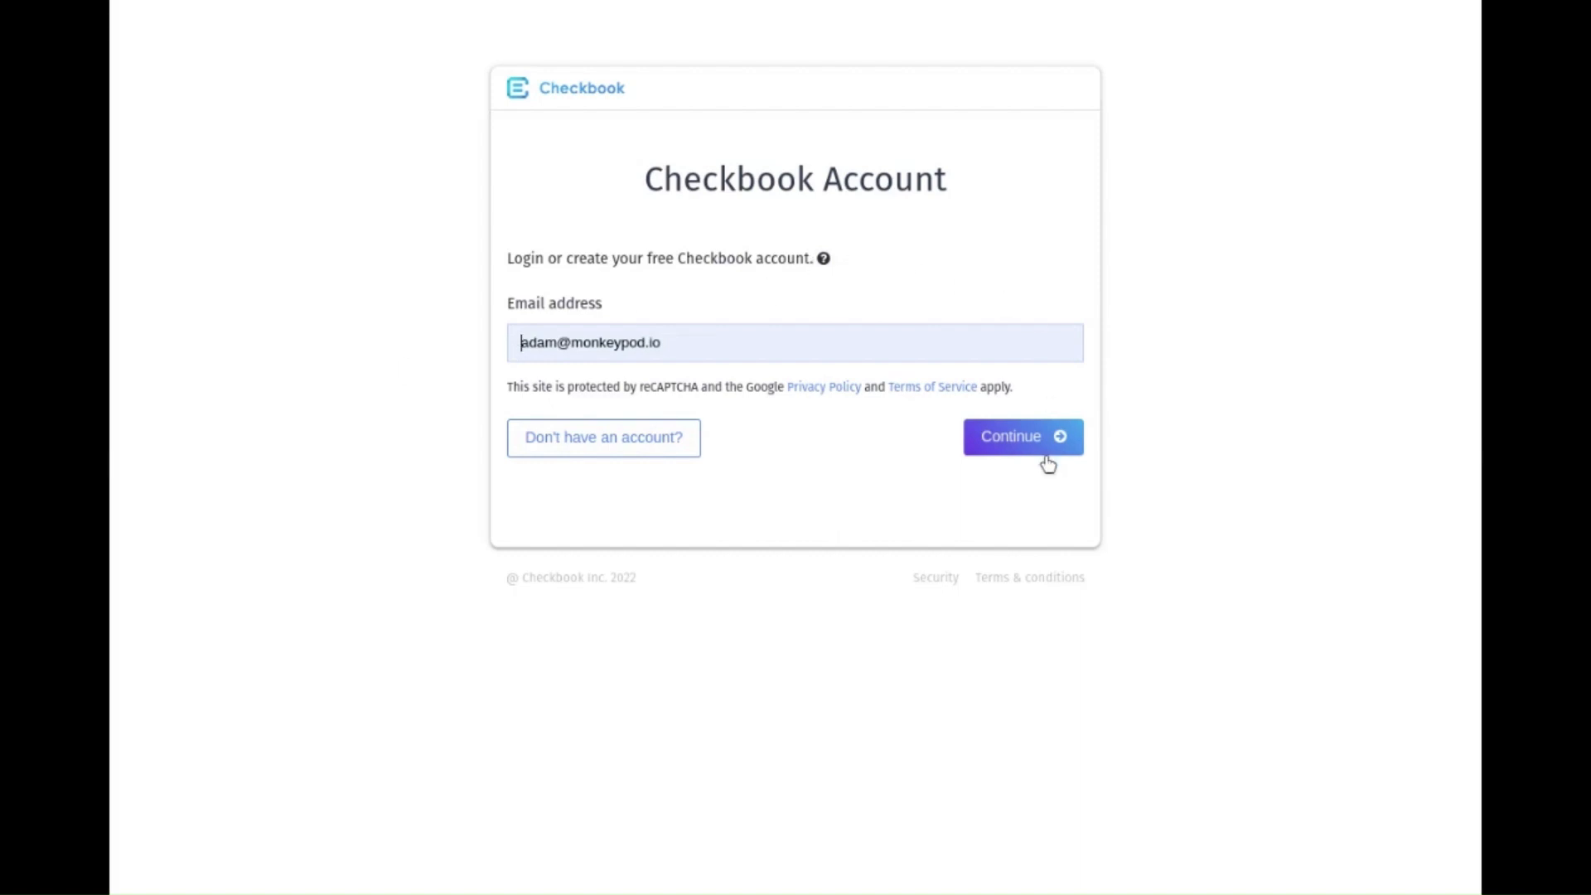
pyautogui.click(1023, 437)
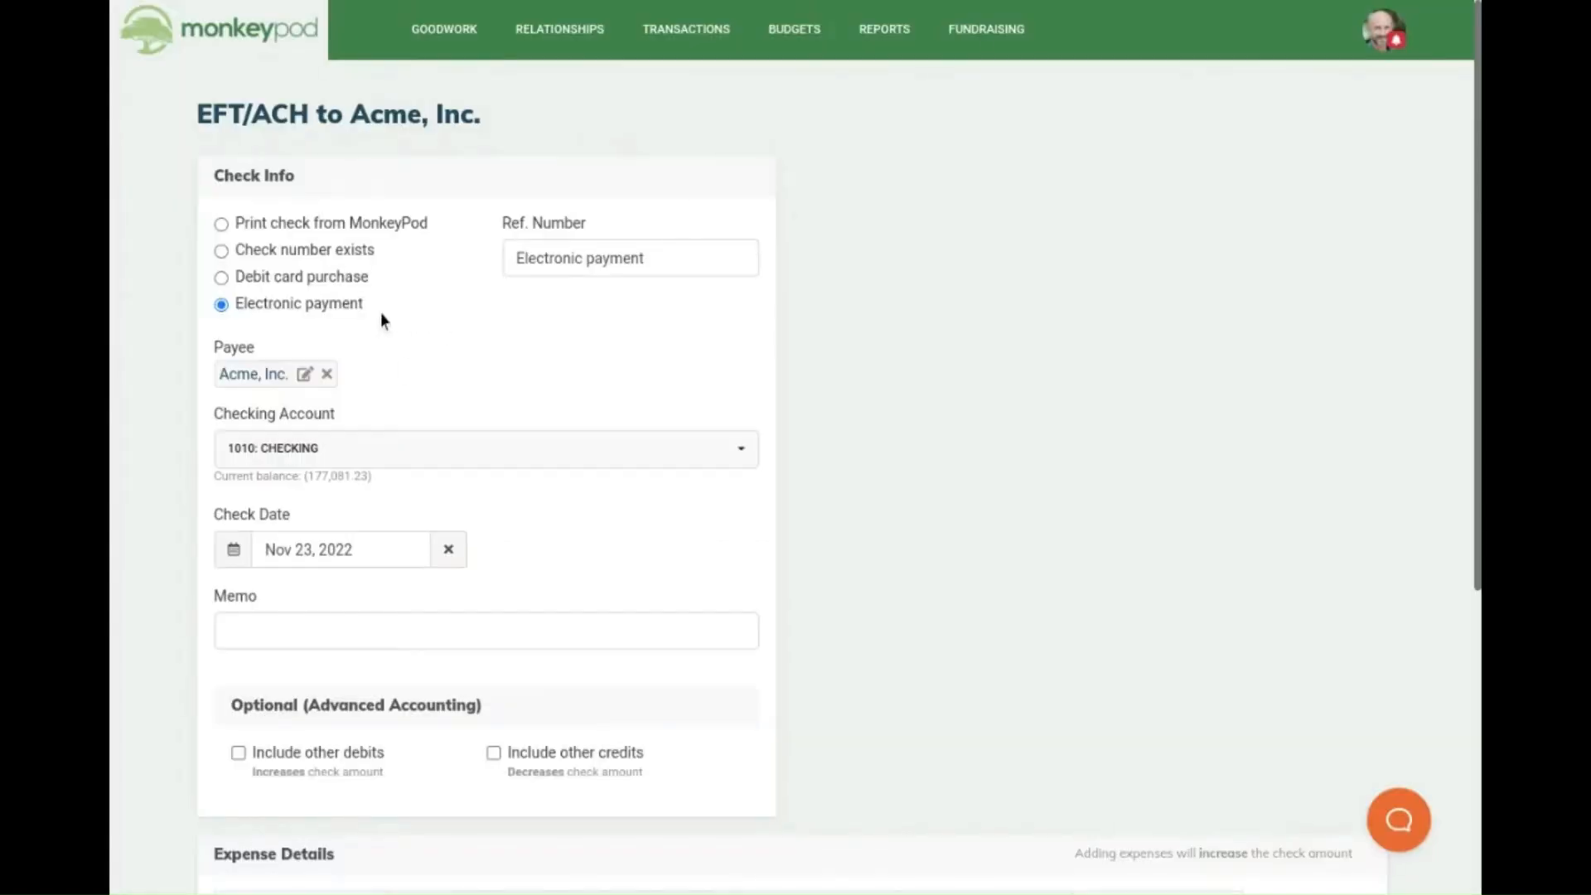
# Save a $100.00 electronic check to Acme, Inc. on the 8999 Miscellaneous Expense account.
pyautogui.scroll(-3)
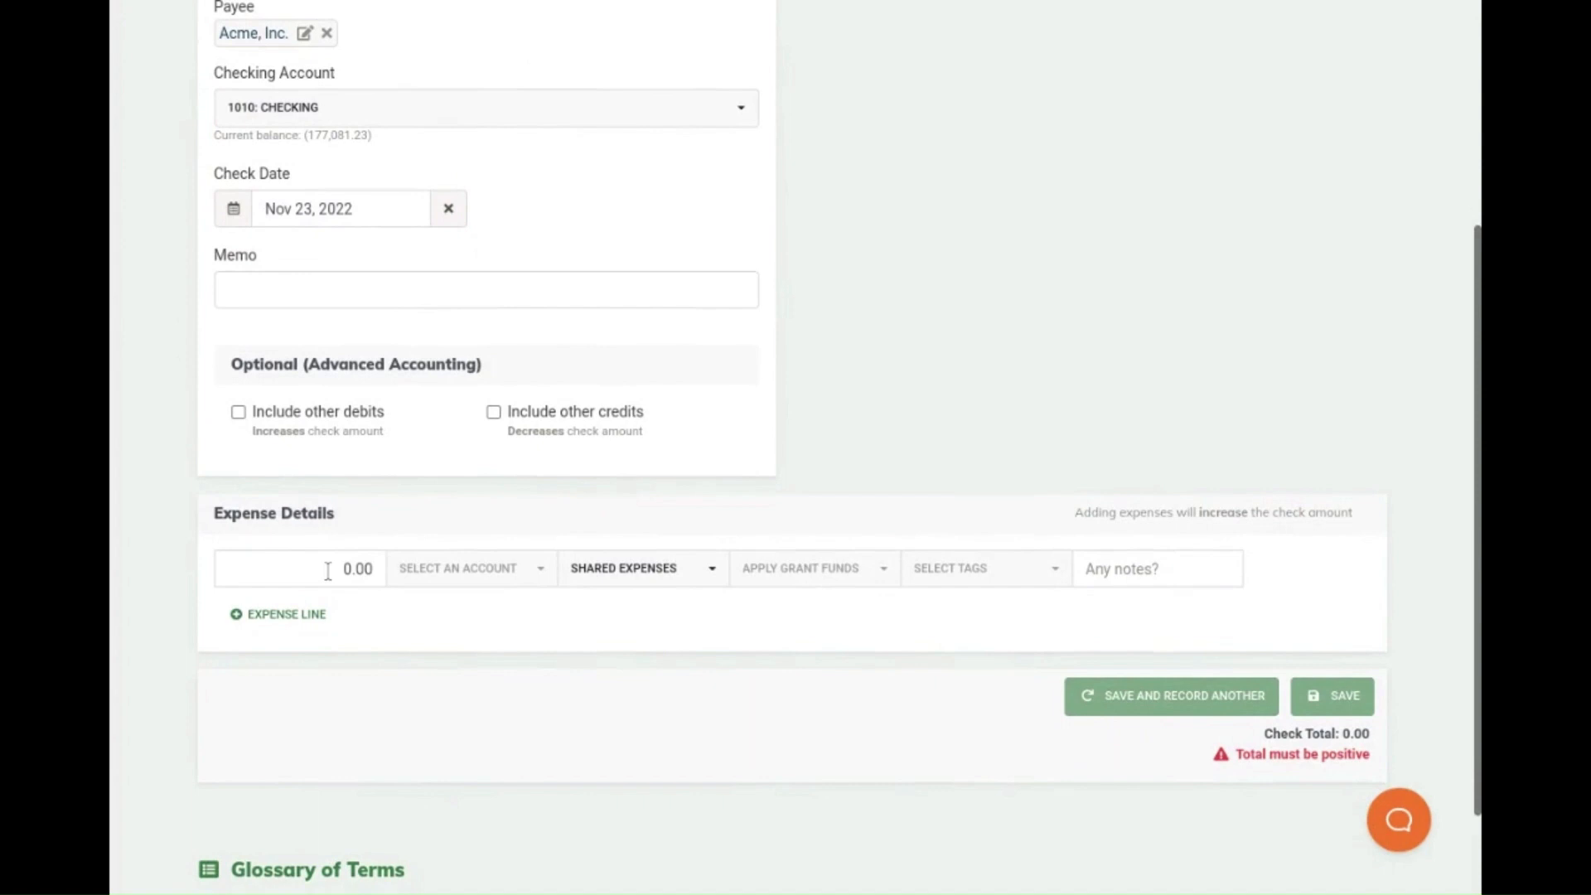
pyautogui.click(299, 568)
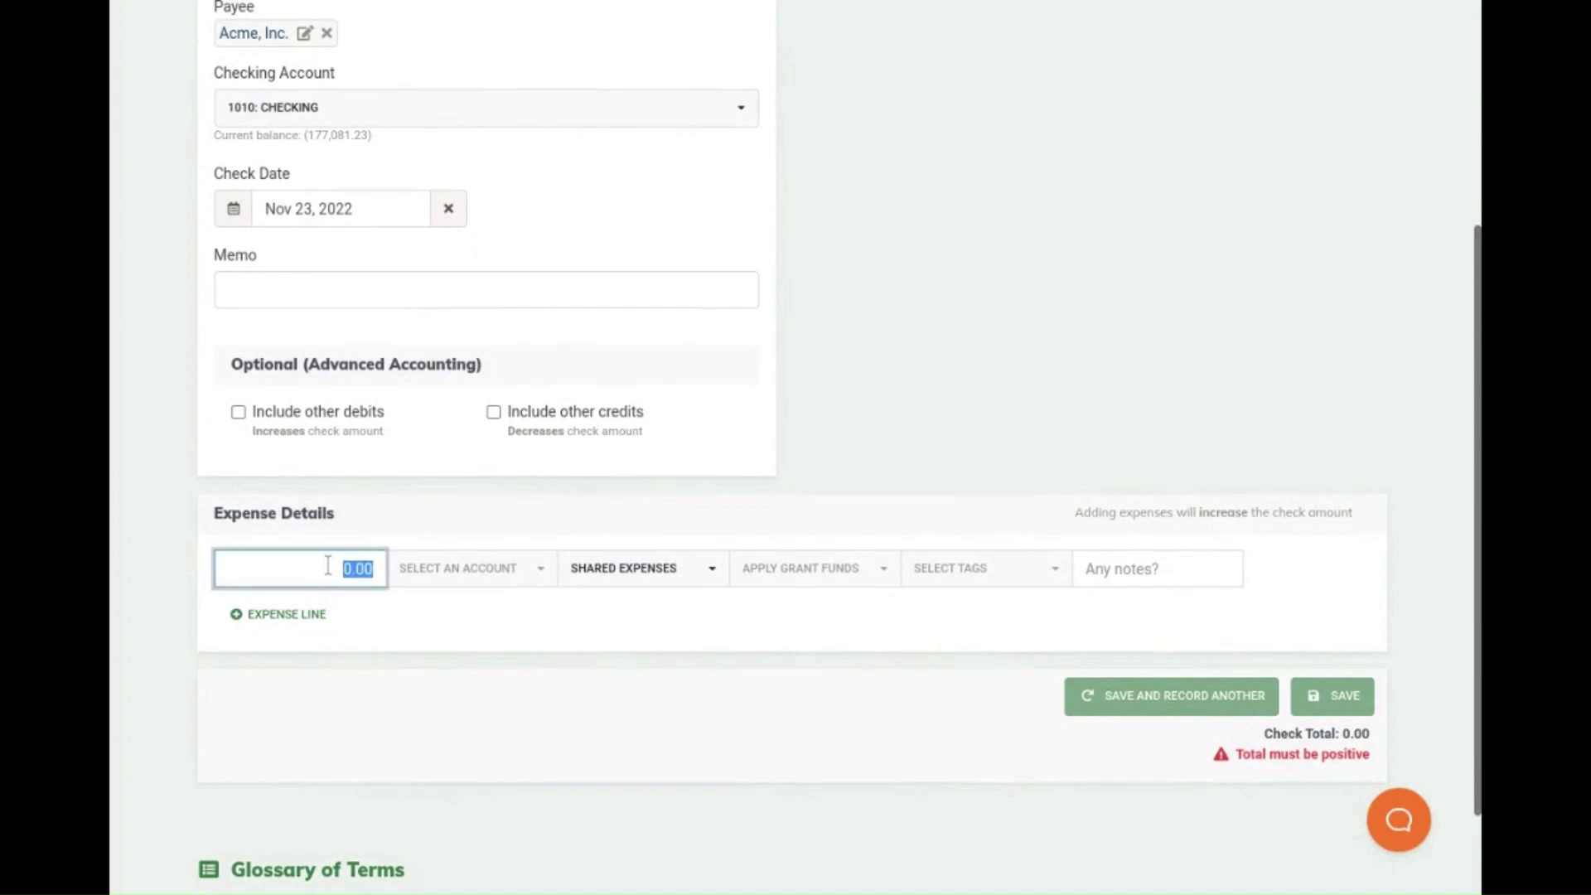
pyautogui.write('100.00')
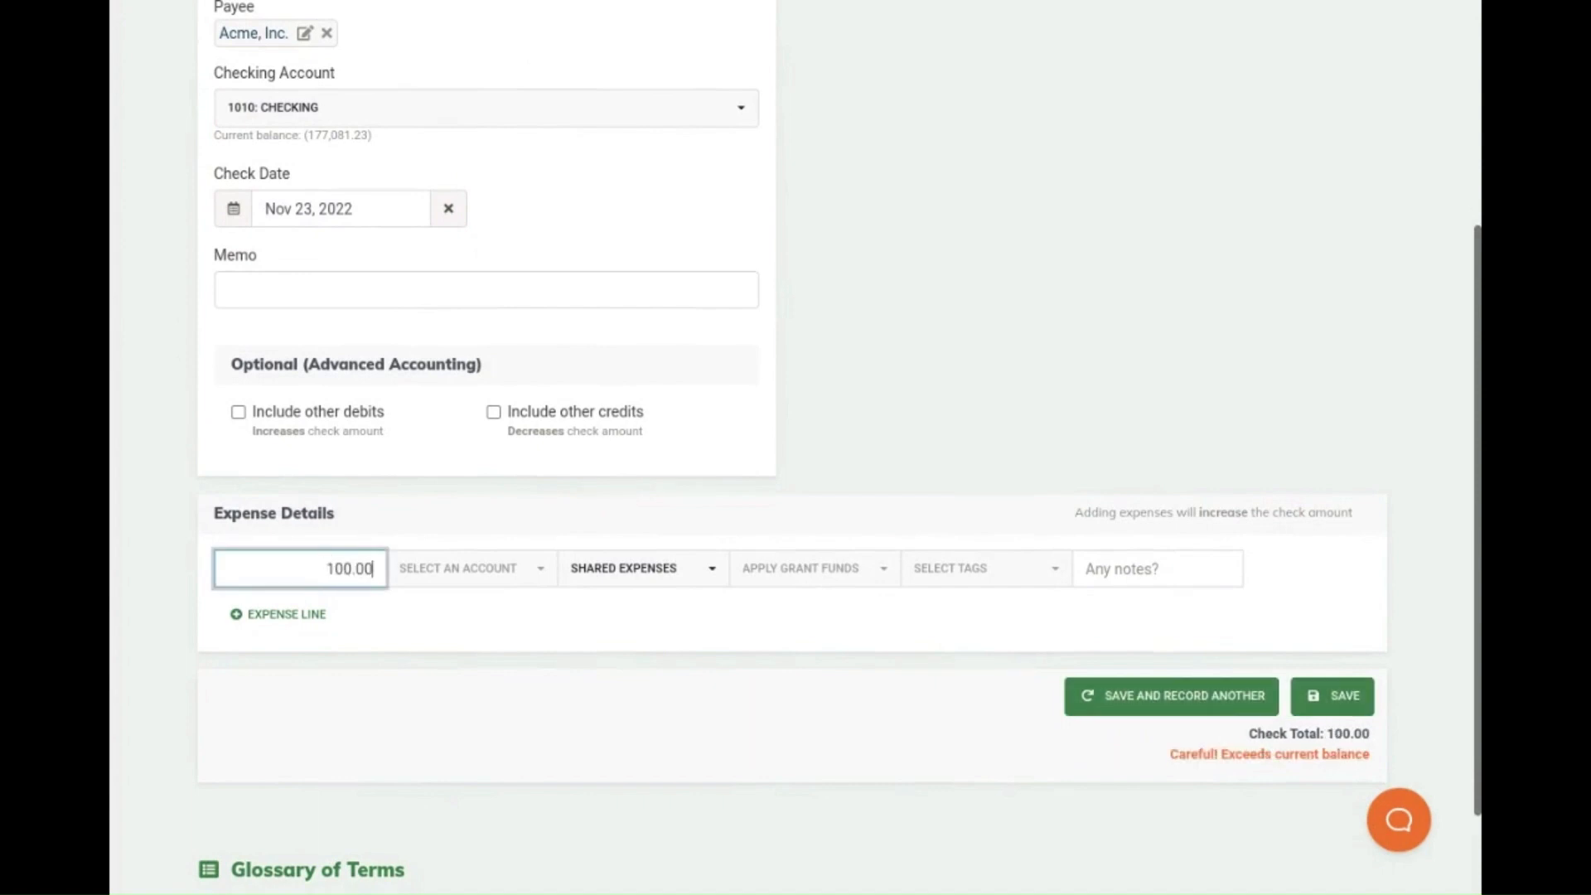
pyautogui.click(469, 567)
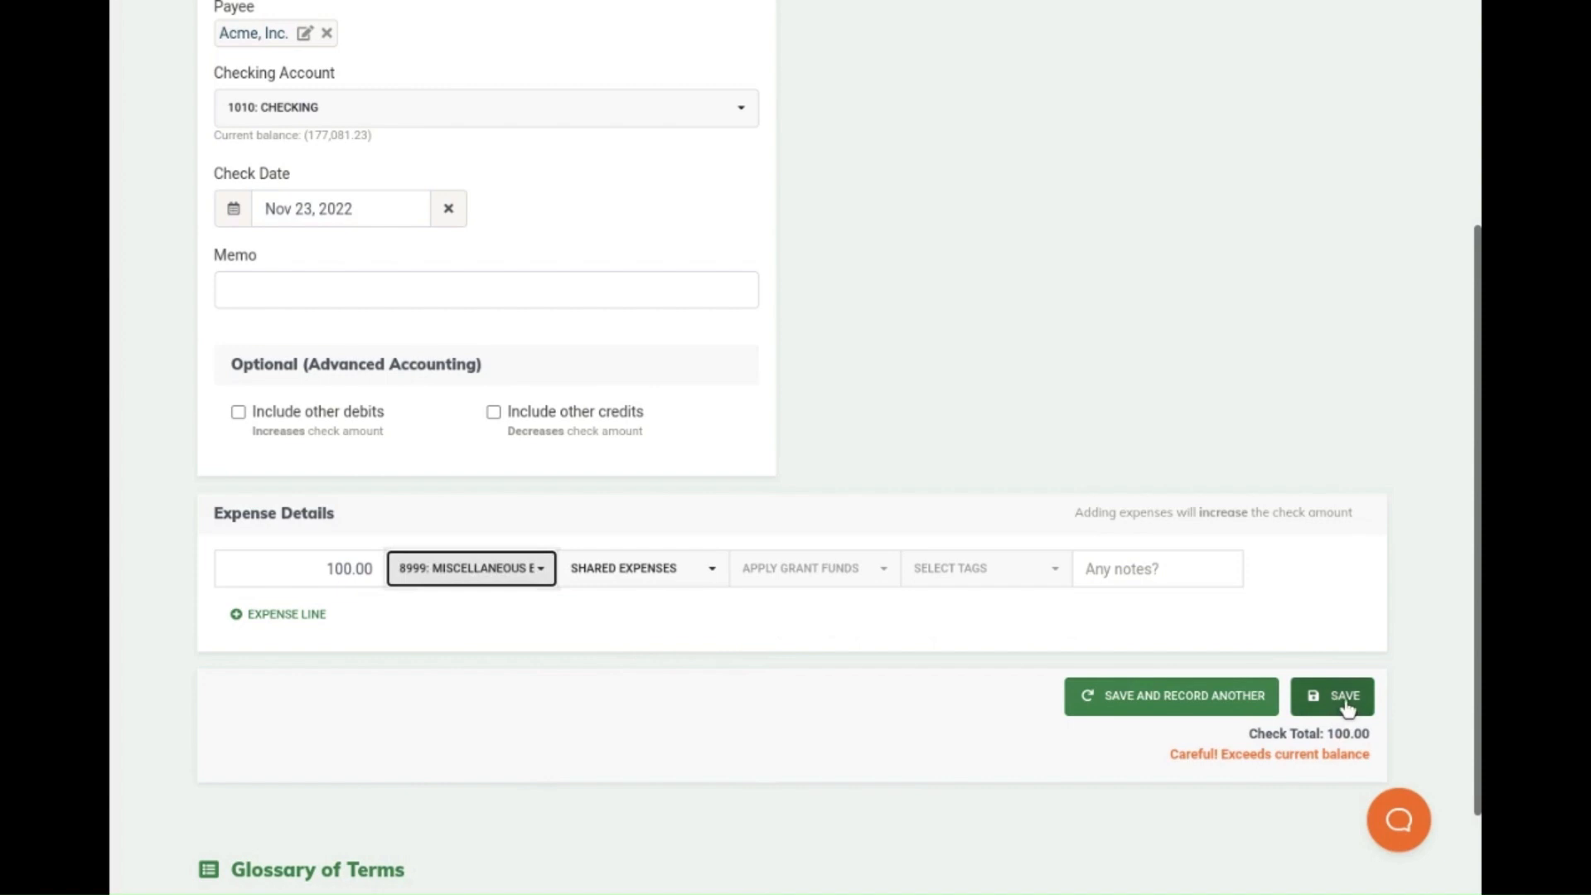
pyautogui.click(1333, 696)
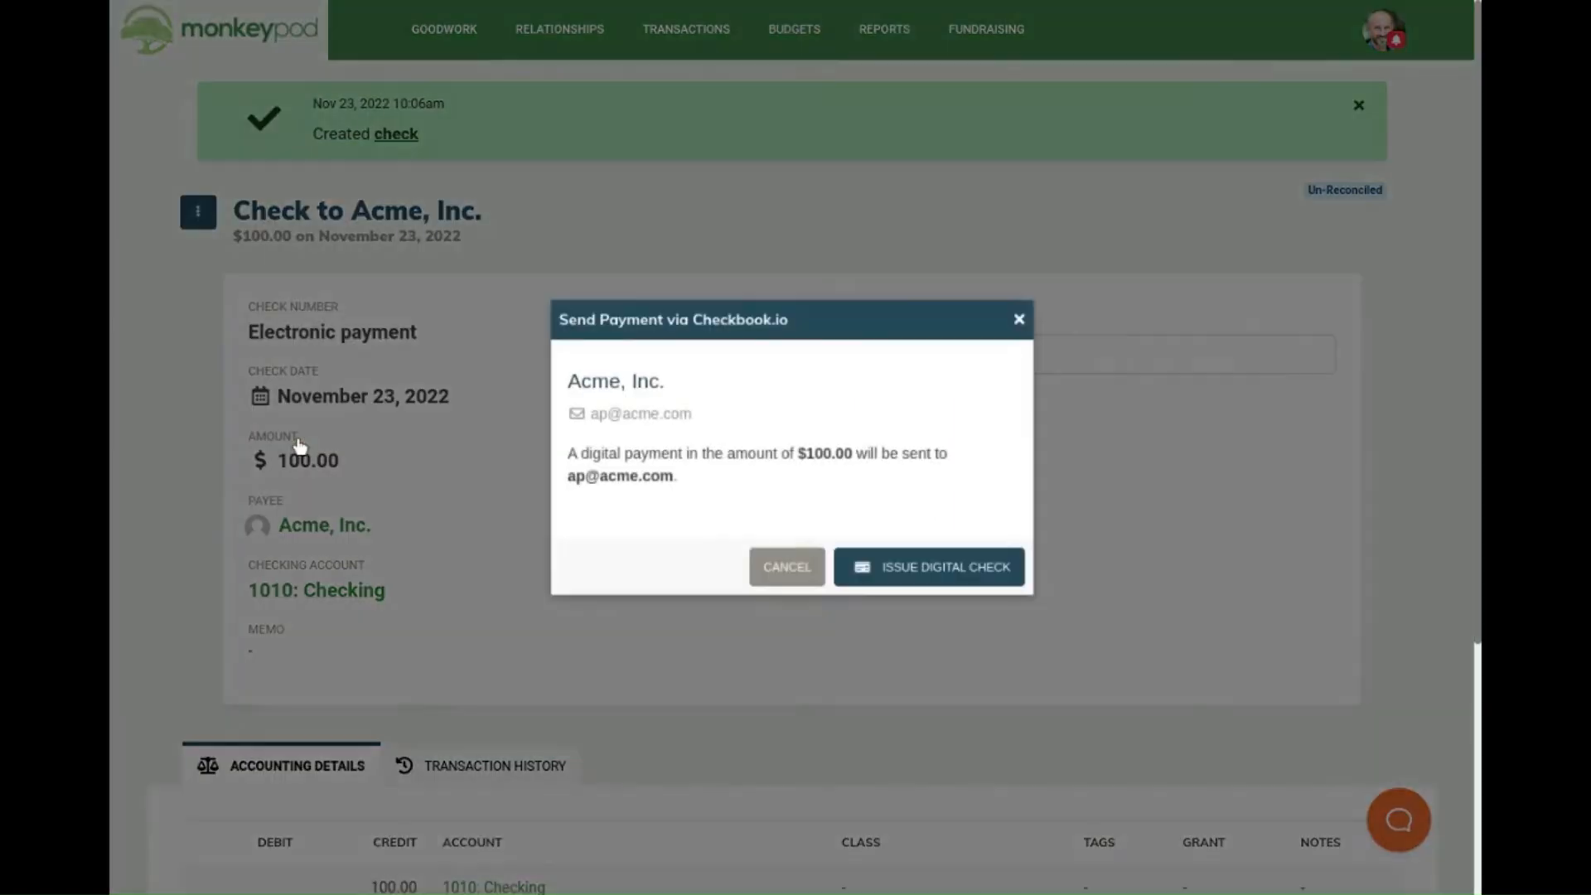
pyautogui.moveTo(695, 504)
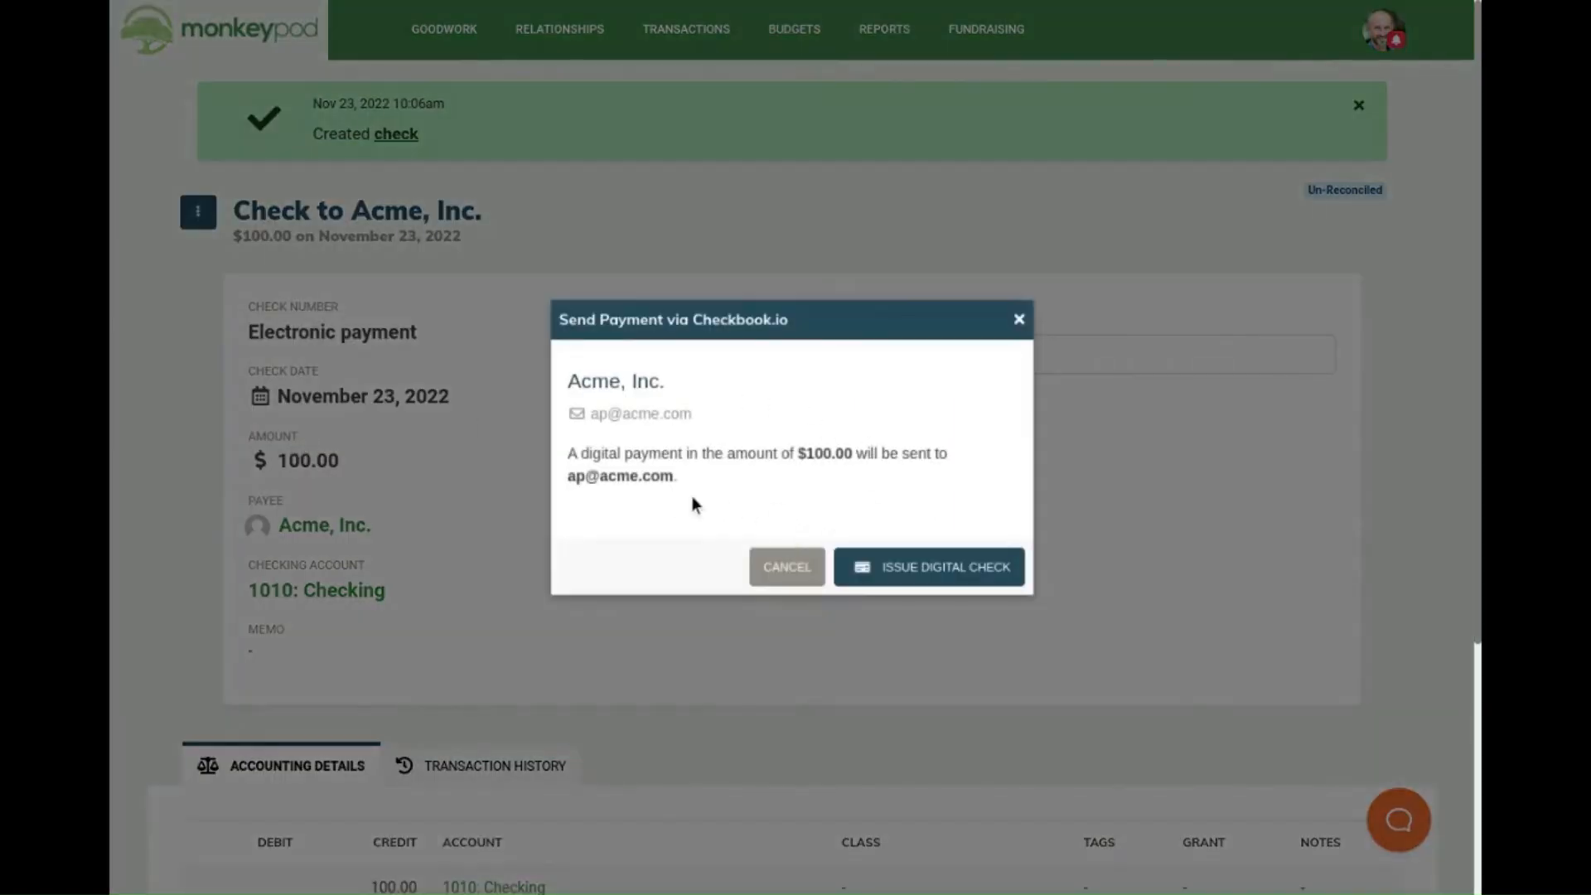
# Issue the $100.00 digital check via Checkbook.io and bring up the overdue Acme, Inc. bill.
pyautogui.click(933, 567)
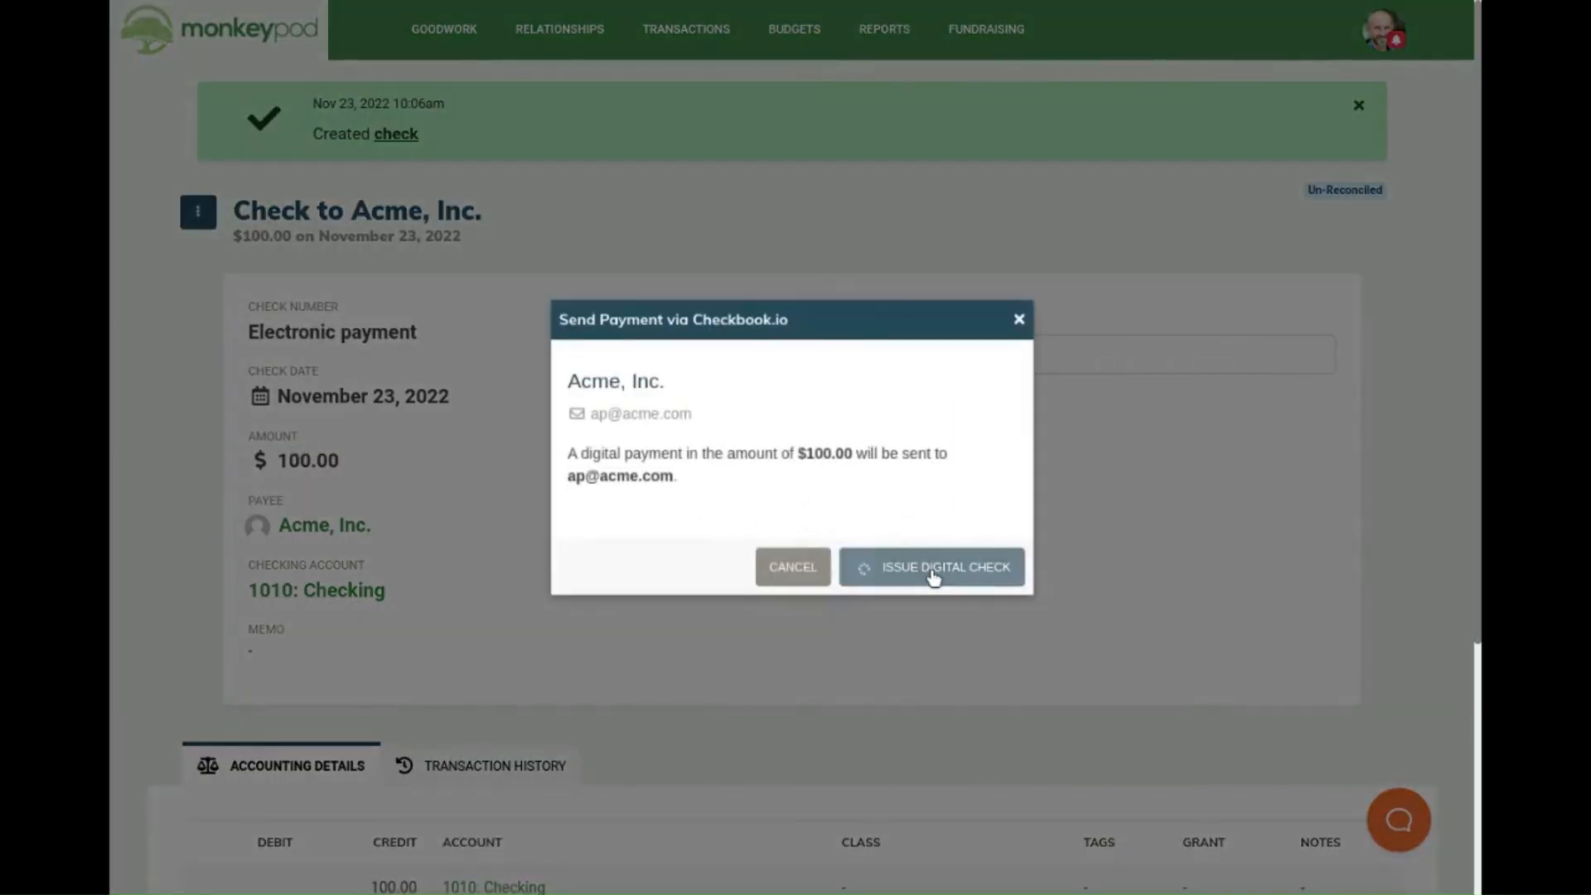
pyautogui.click(945, 567)
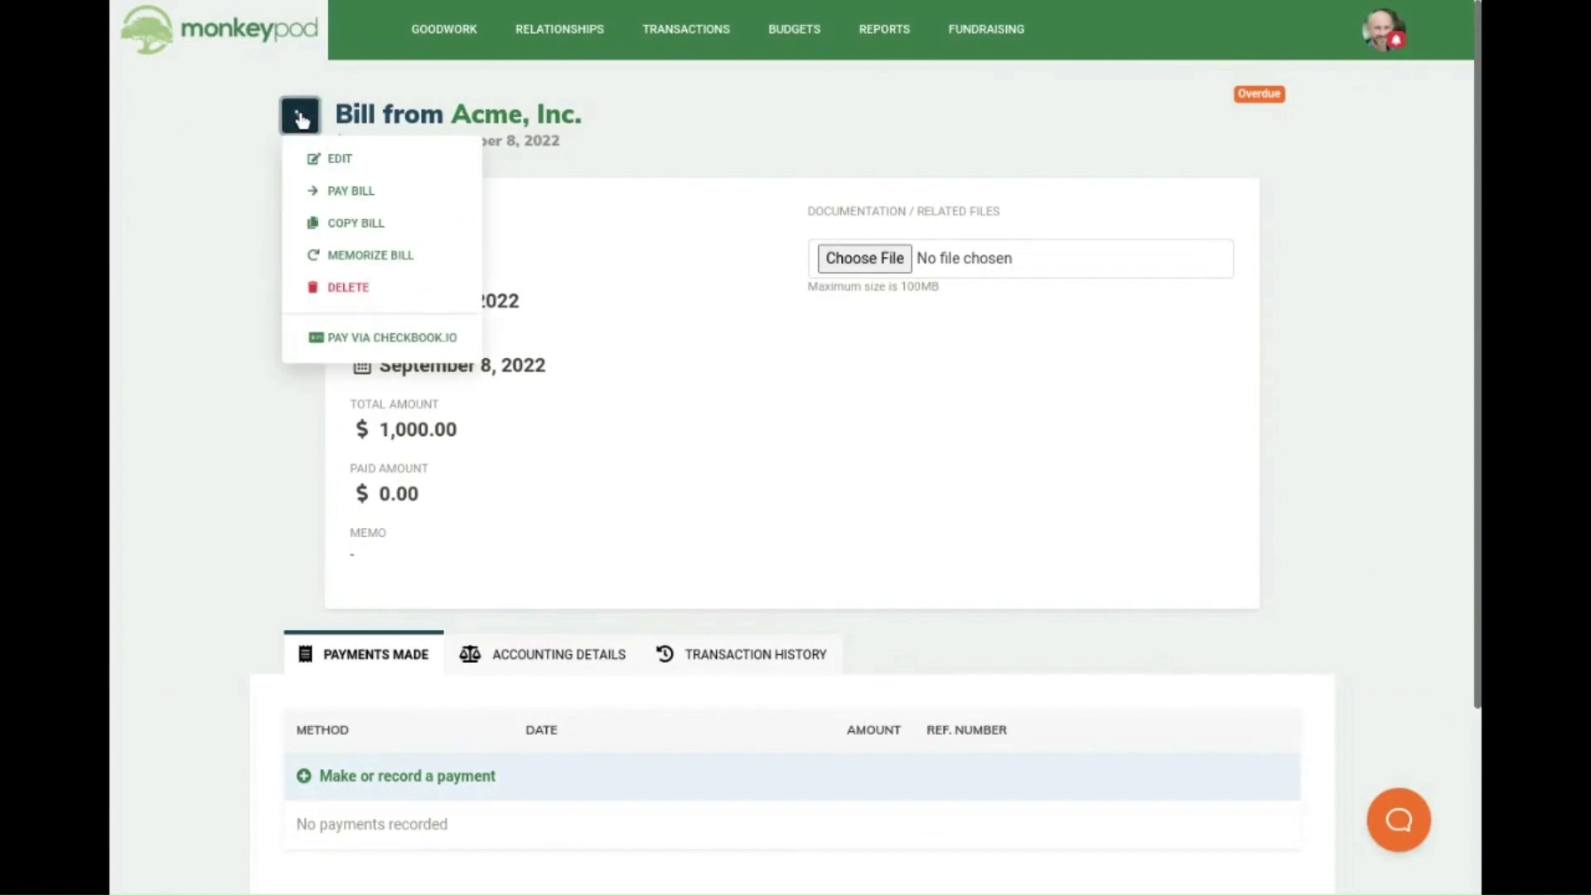
# Pay the $1,000.00 Acme, Inc. bill by issuing a Checkbook.io digital check.
pyautogui.click(388, 337)
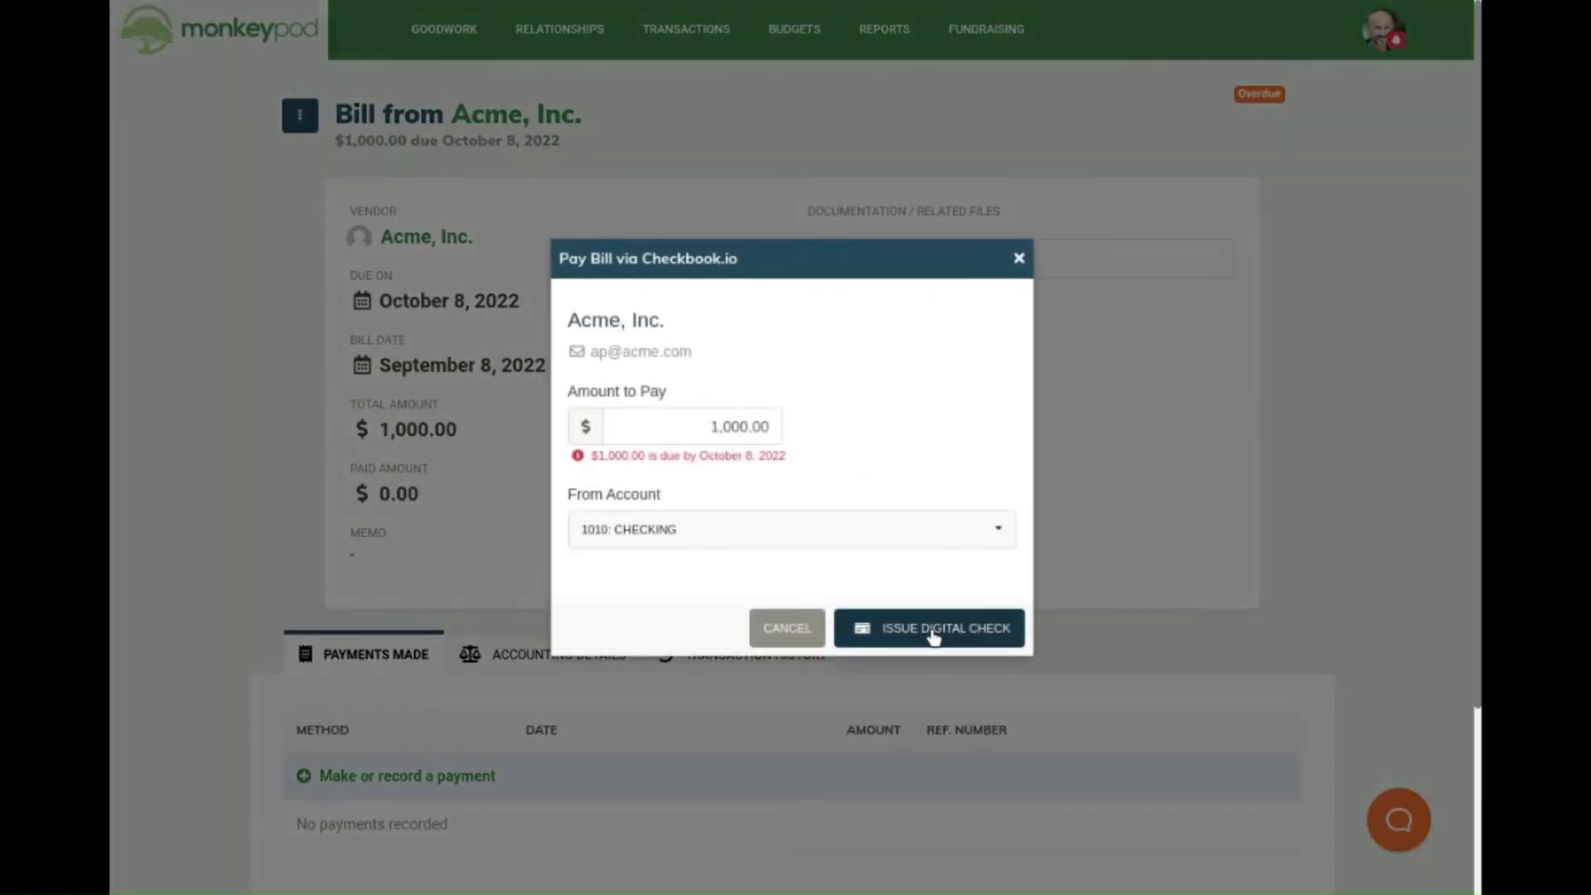
pyautogui.click(941, 628)
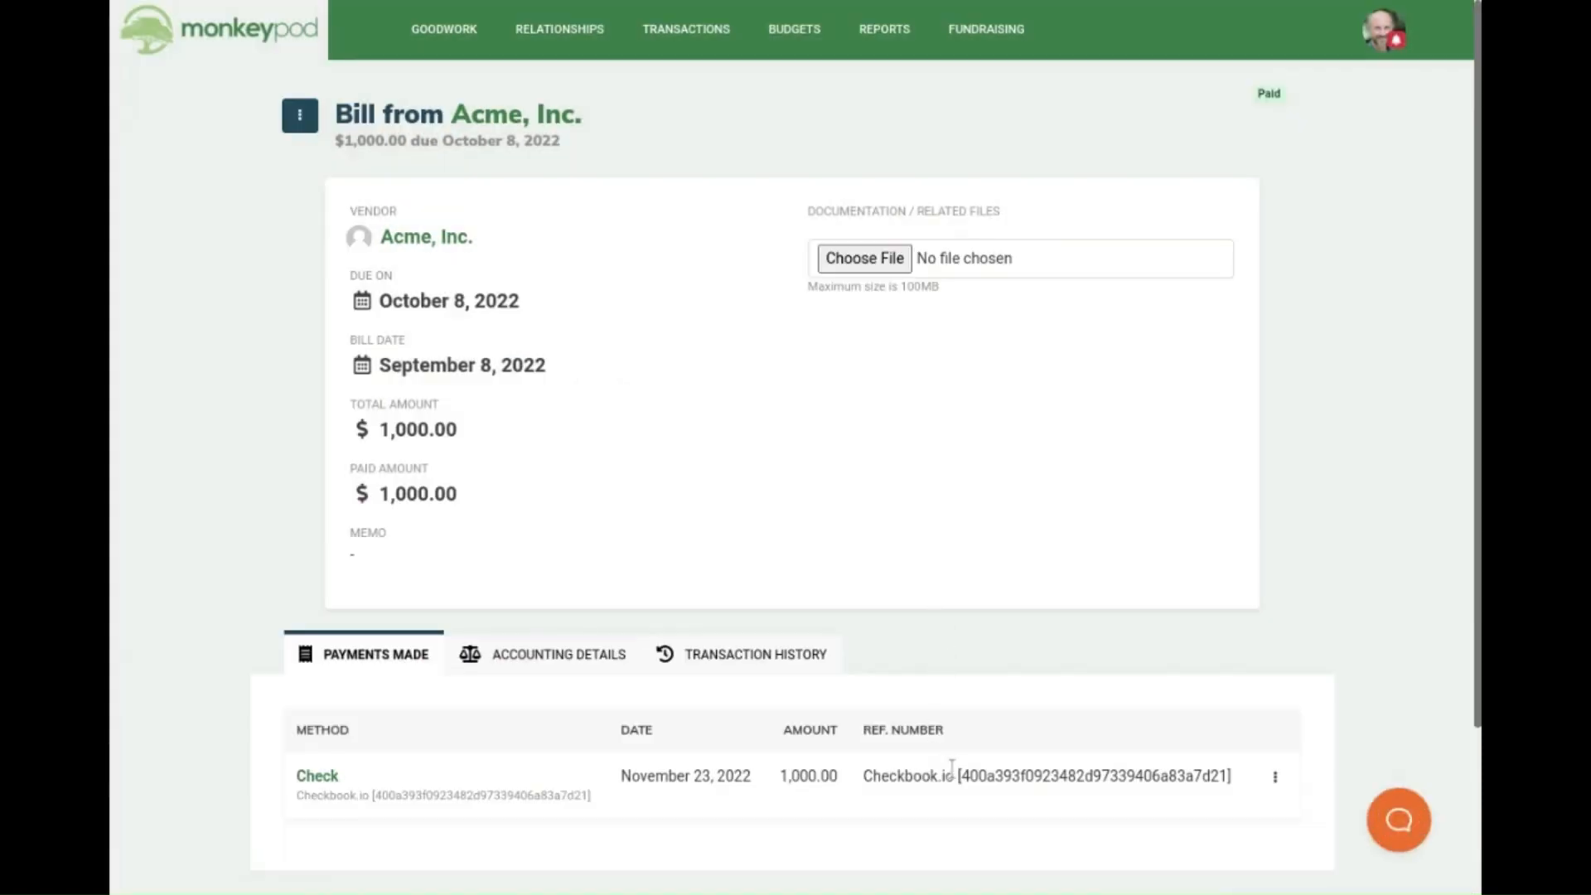
# View the check record for the bill payment under Payments Made.
pyautogui.scroll(-3)
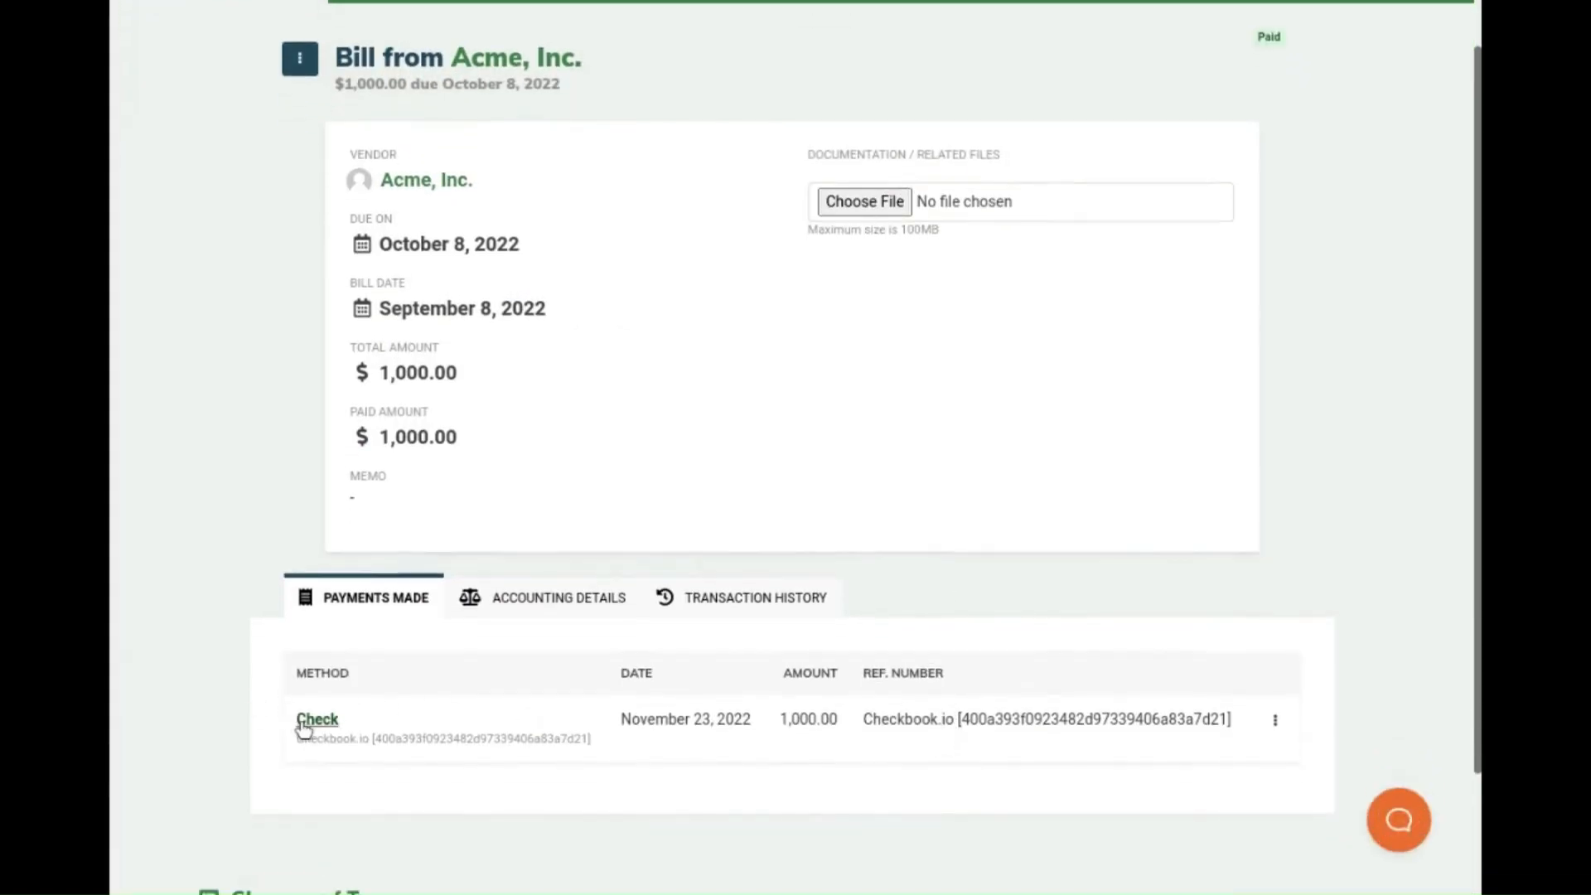
pyautogui.click(316, 719)
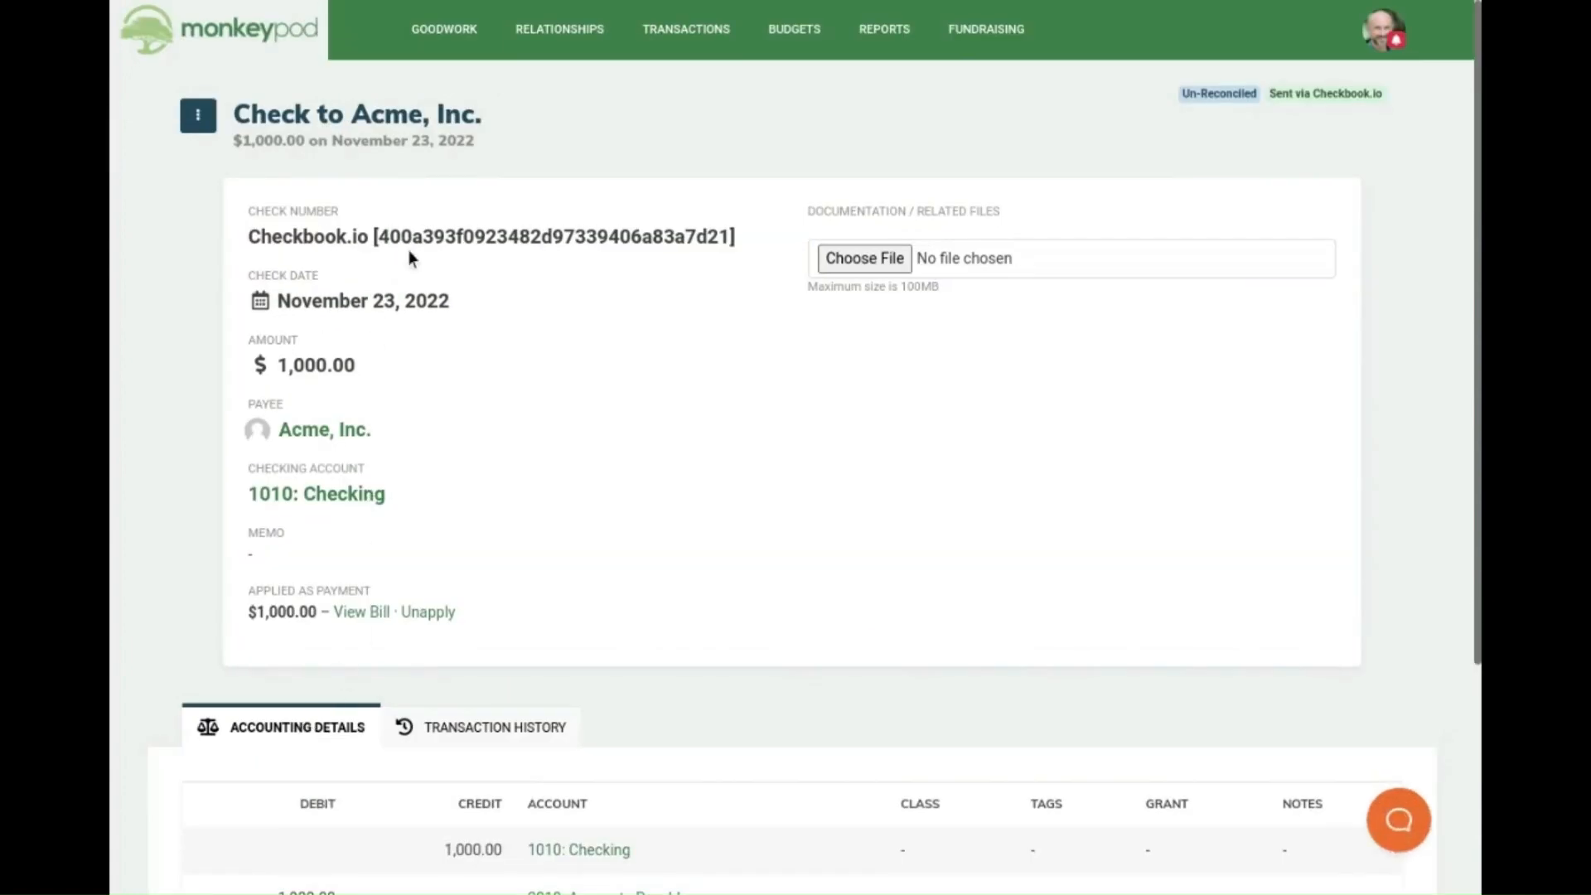
pyautogui.scroll(-3)
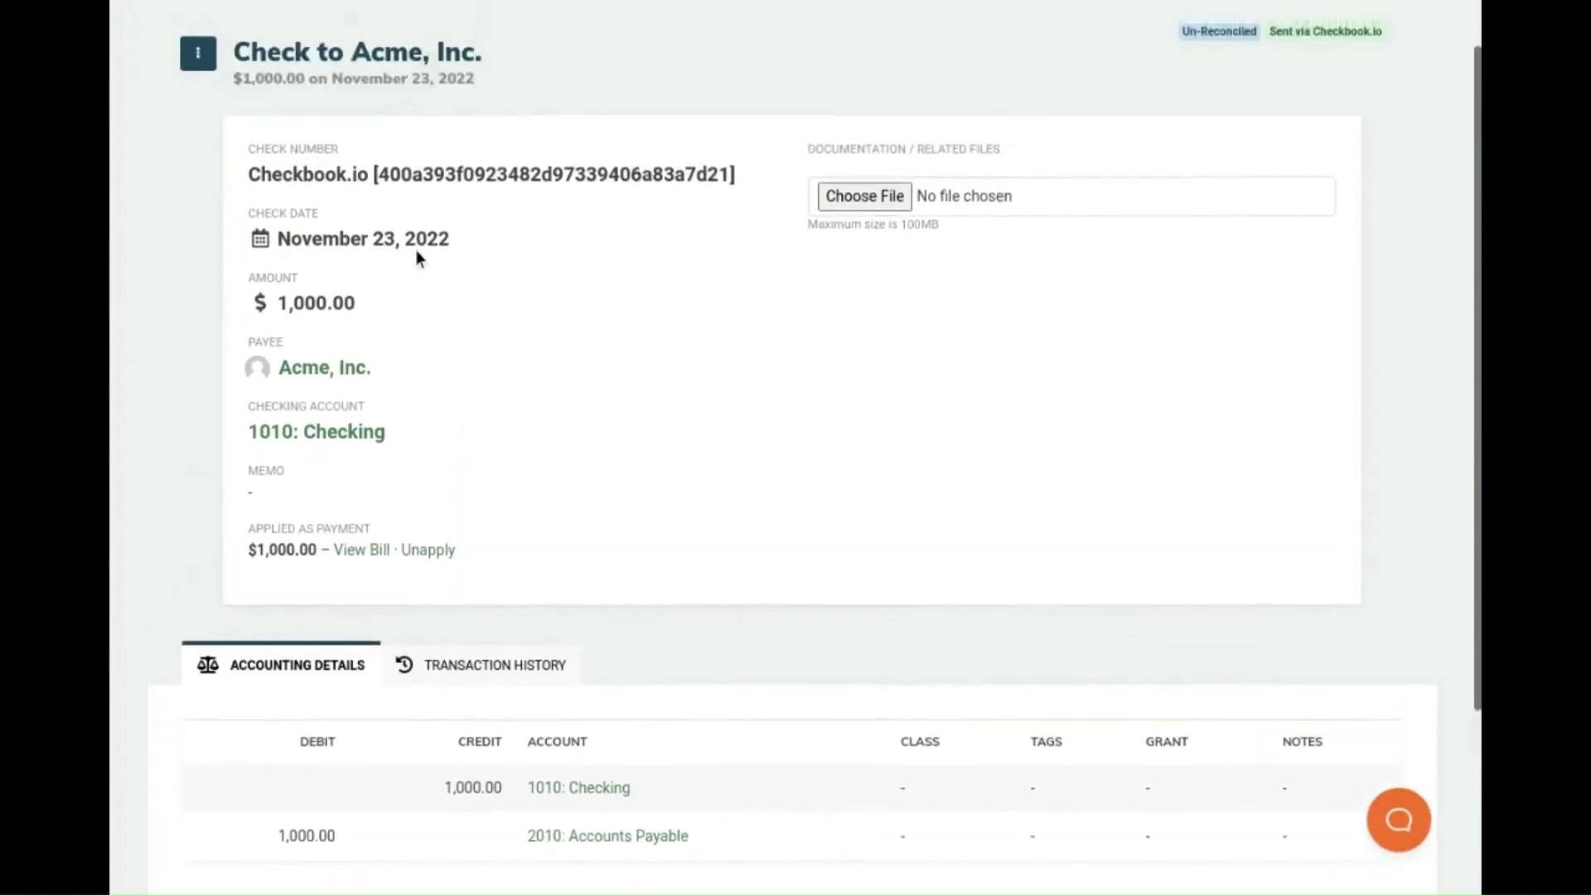